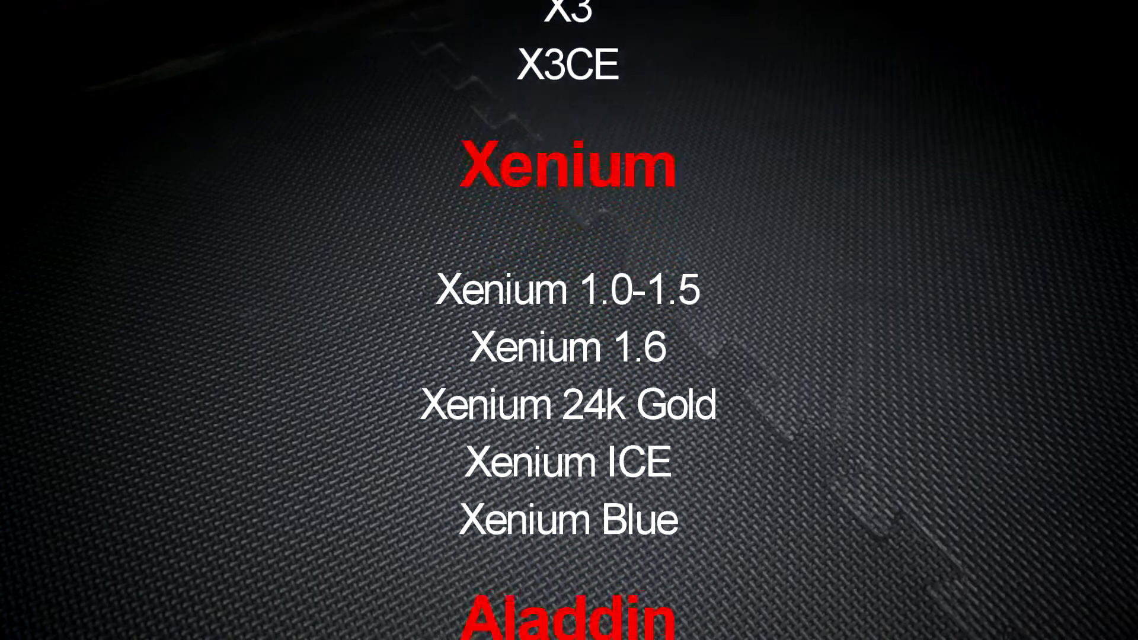
scroll("down", 3)
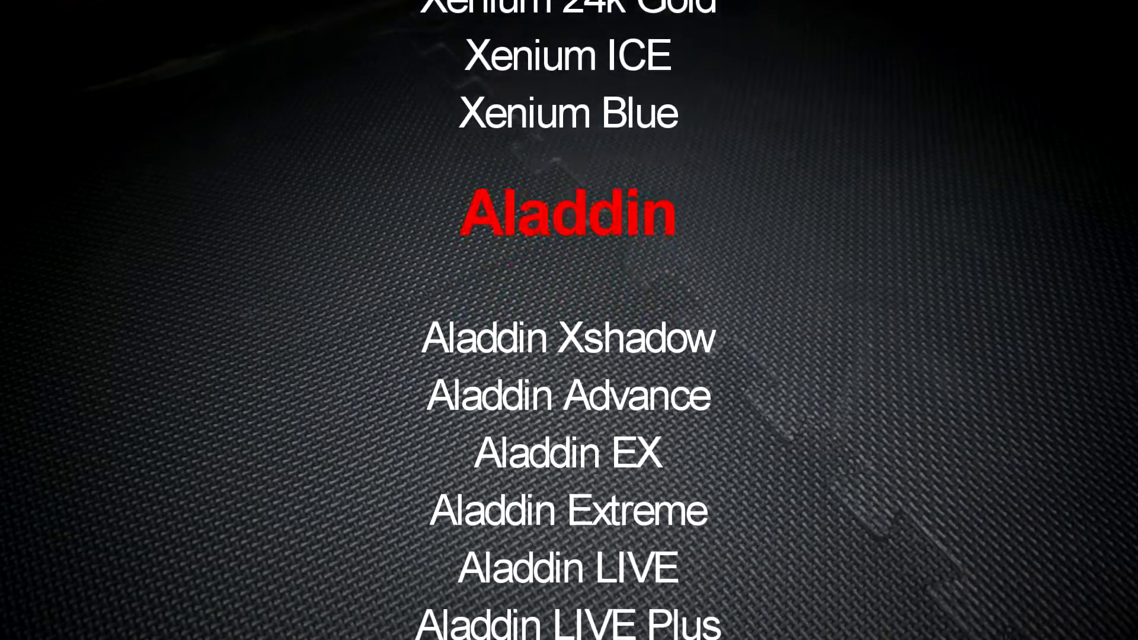
scroll("down", 3)
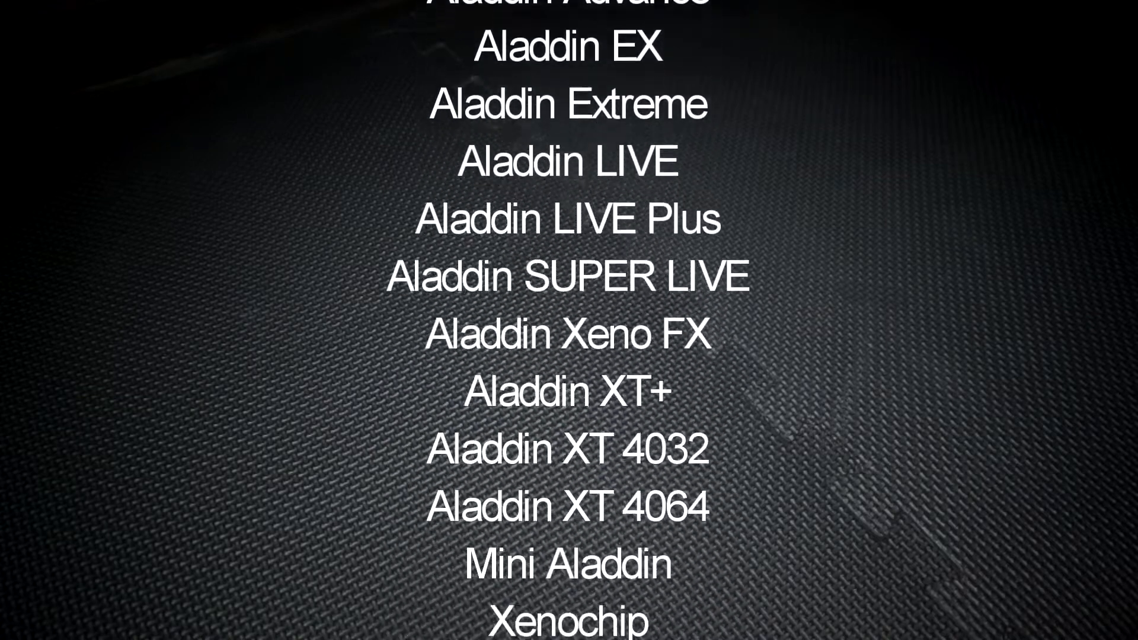
scroll("down", 3)
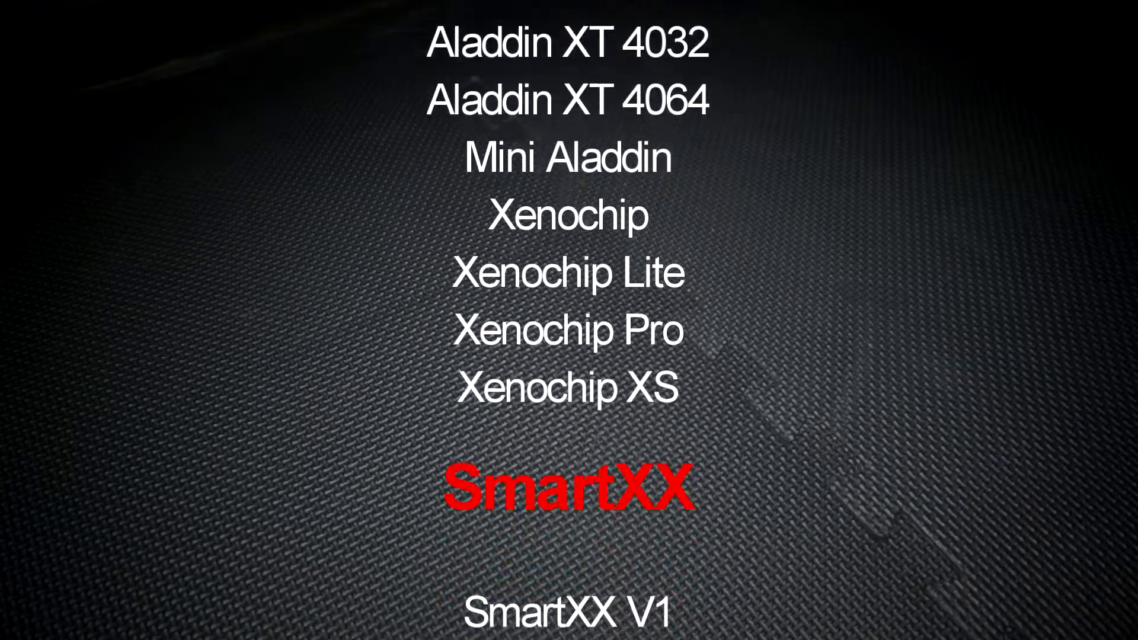
scroll("down", 3)
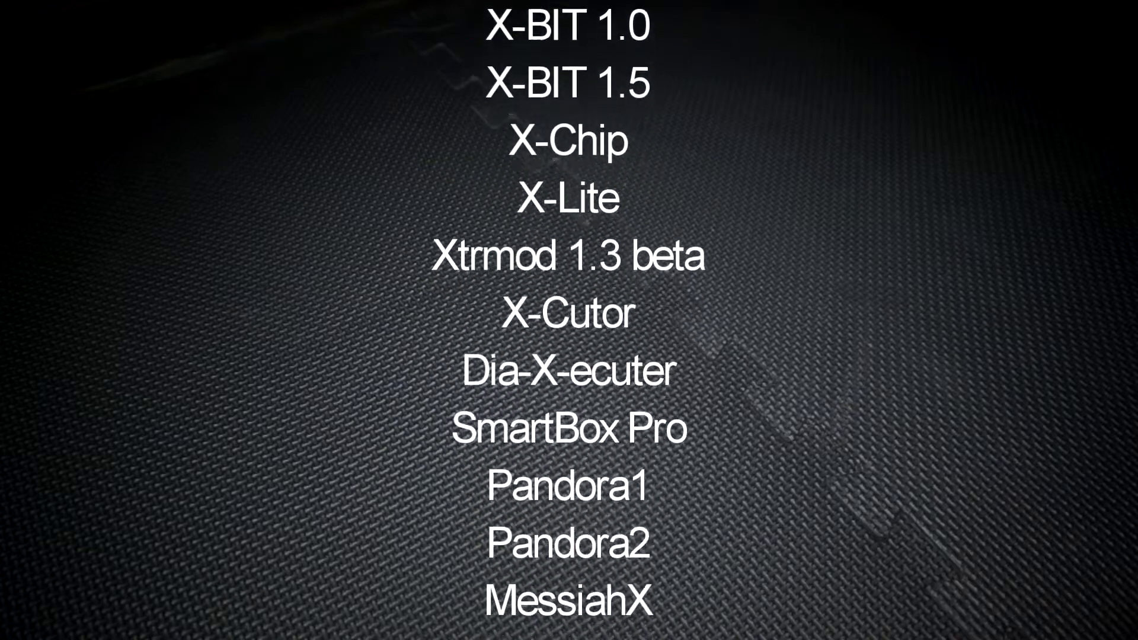
scroll("down", 3)
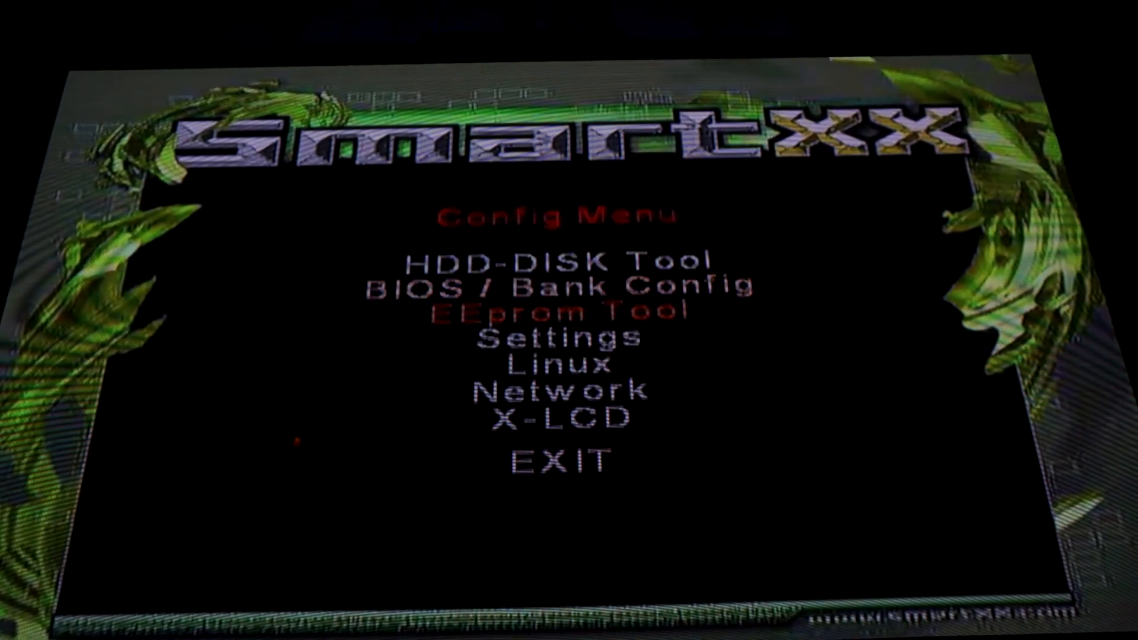
key("Down")
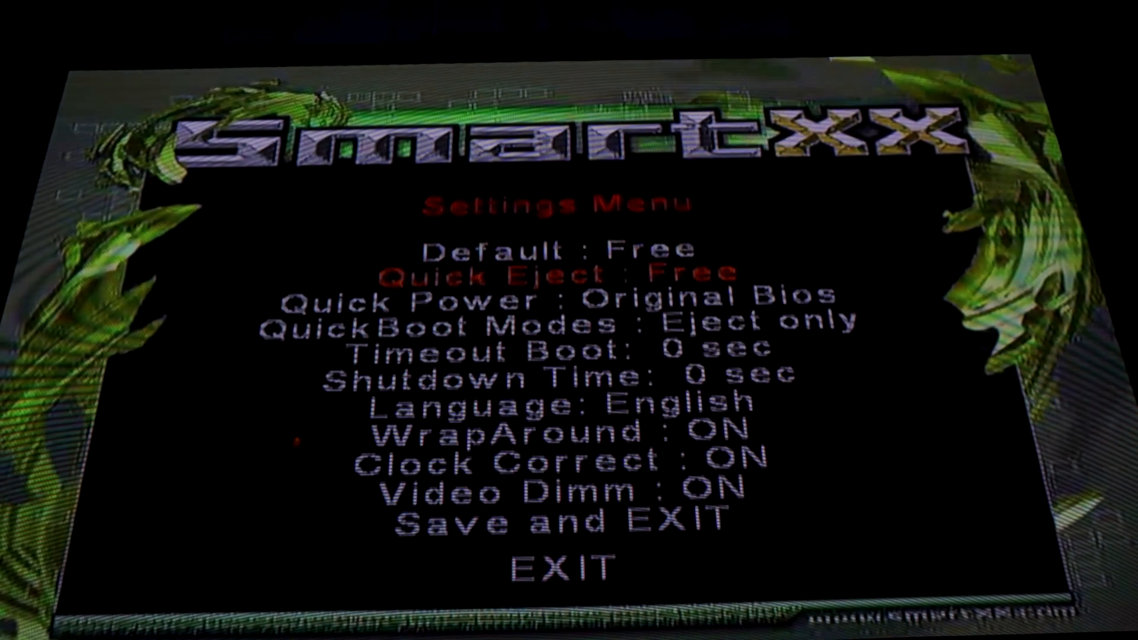
key("Down")
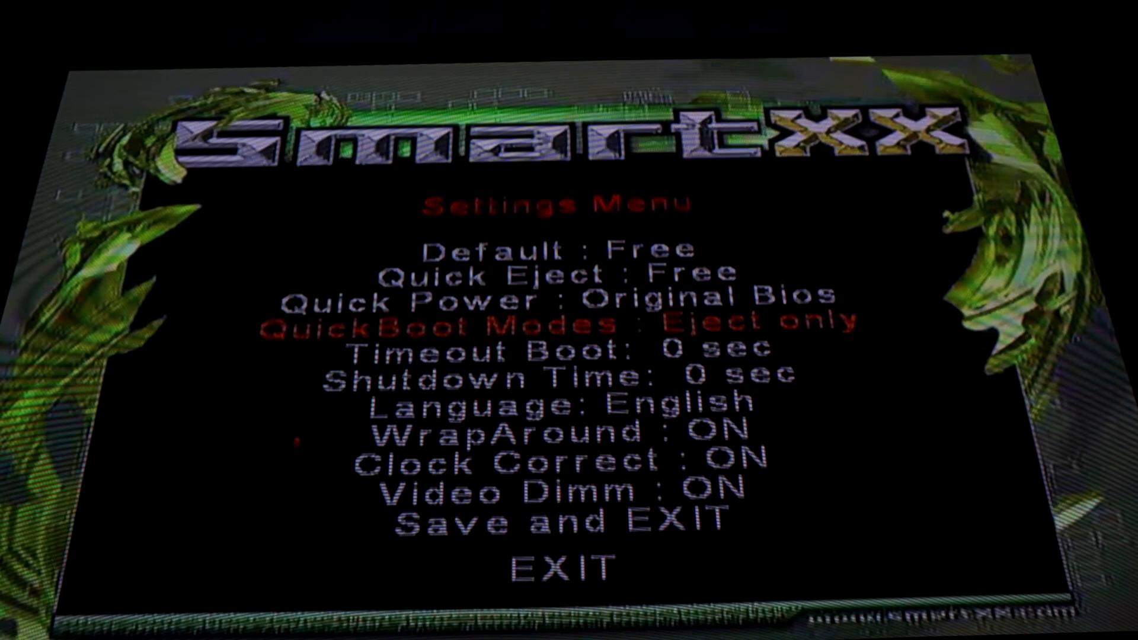